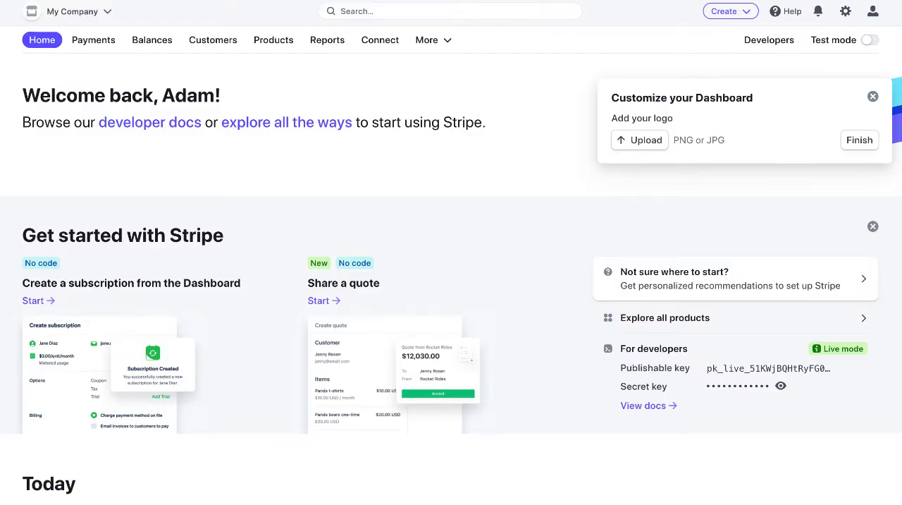
mouse_move(849, 25)
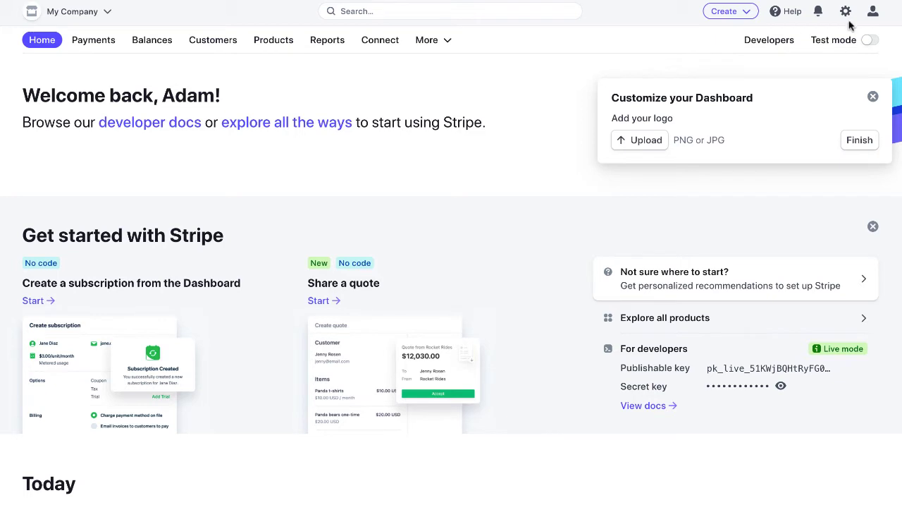
Open the Stripe payment methods settings from the Settings gear.
click(845, 10)
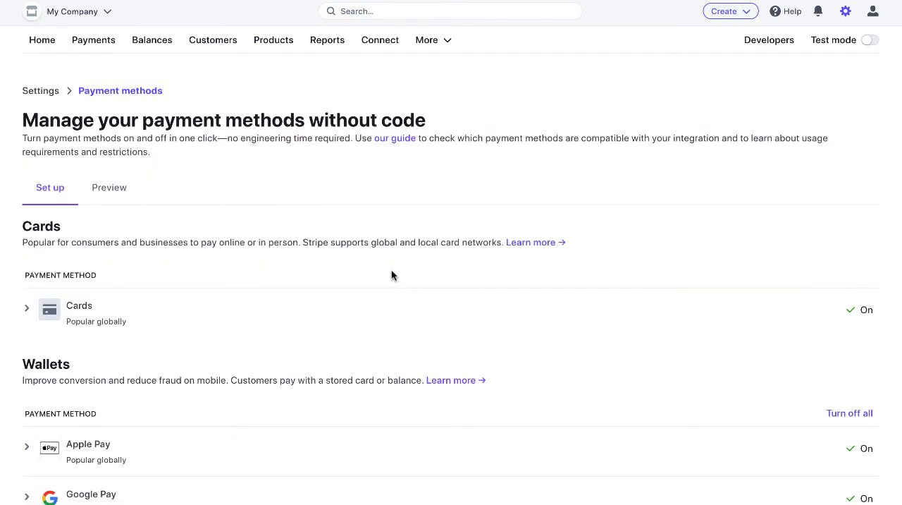
scroll(down, 3)
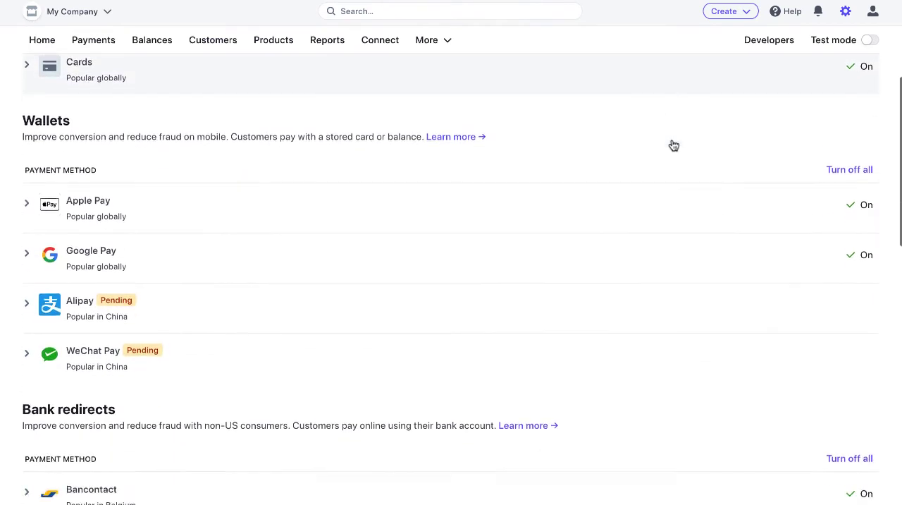
scroll(down, 3)
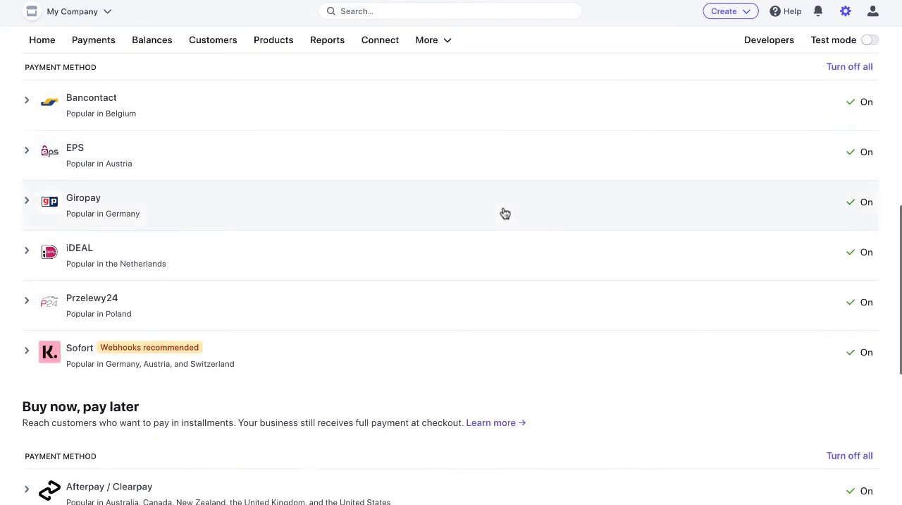
mouse_move(866, 274)
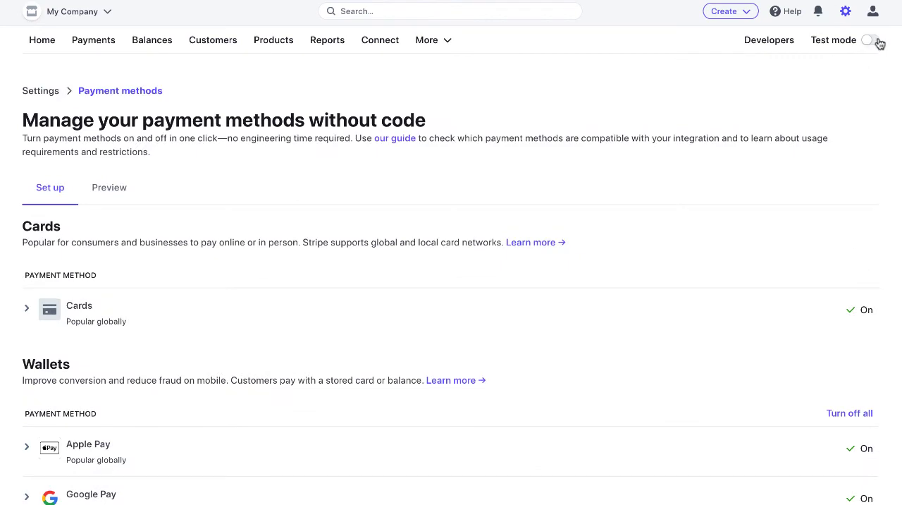
Switch Stripe to test mode, verify iDEAL is On under Bank redirects, then toggle back.
click(871, 40)
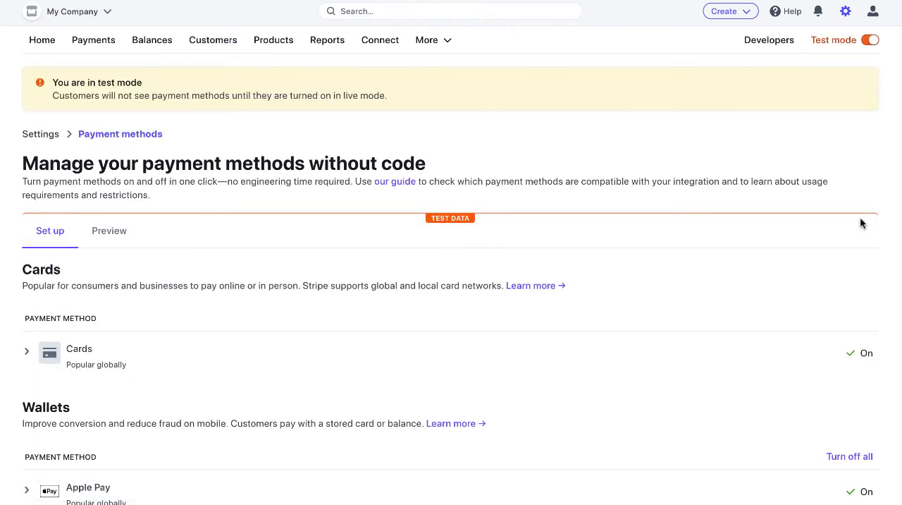
scroll(down, 3)
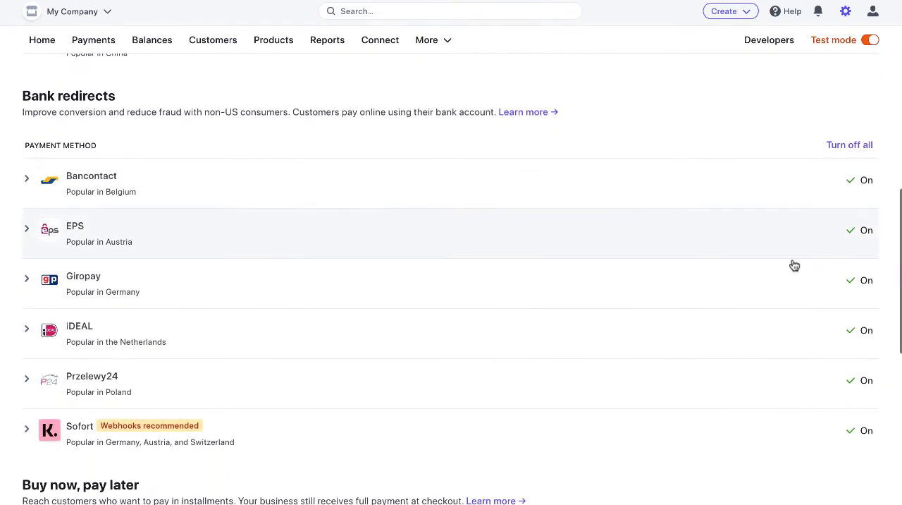
scroll(up, 3)
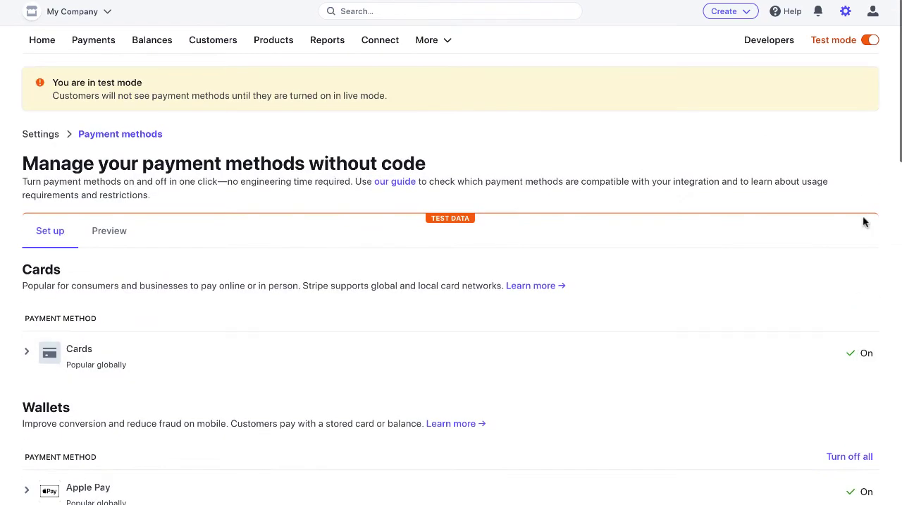
click(873, 39)
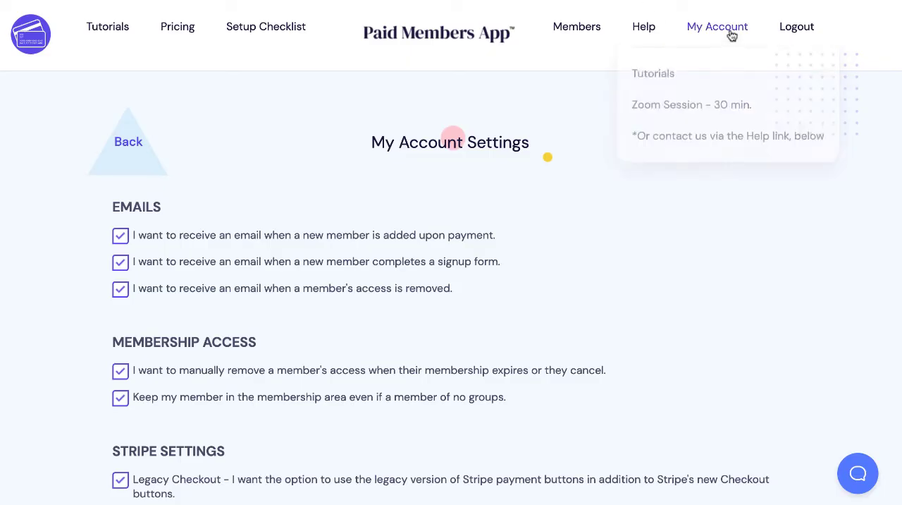
mouse_move(640, 152)
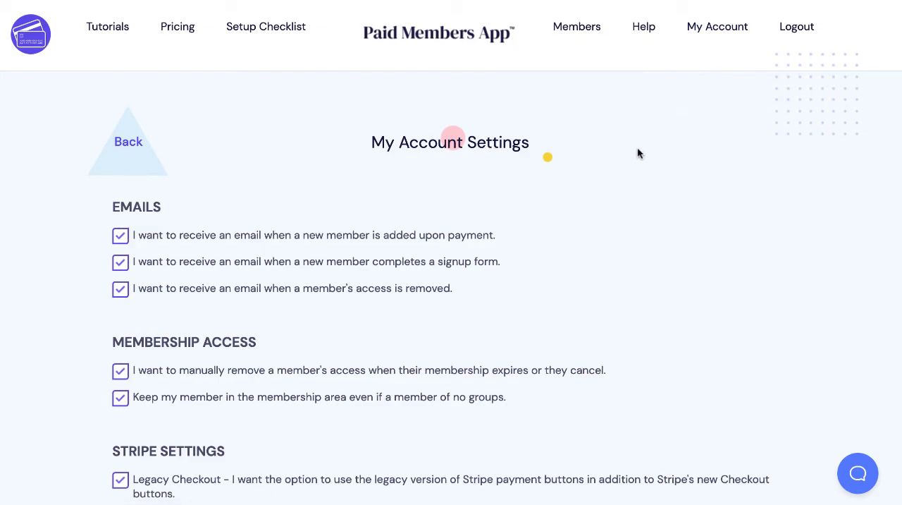
Tick the iDEAL checkbox under Stripe – Alternative Payment Methods in My Account.
scroll(down, 3)
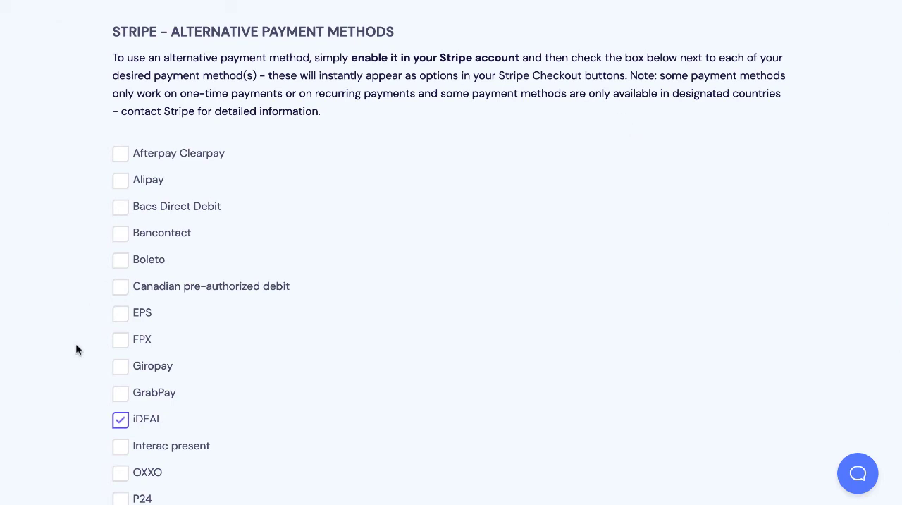
click(120, 419)
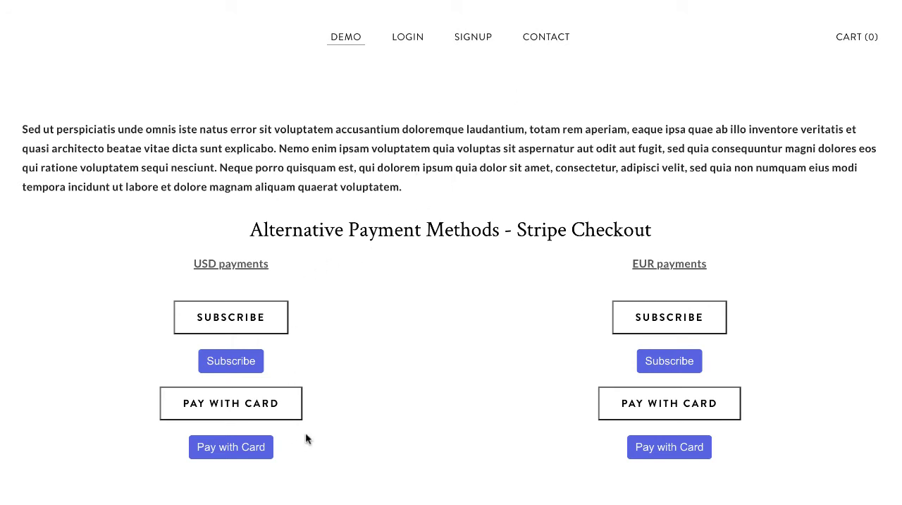
mouse_move(598, 458)
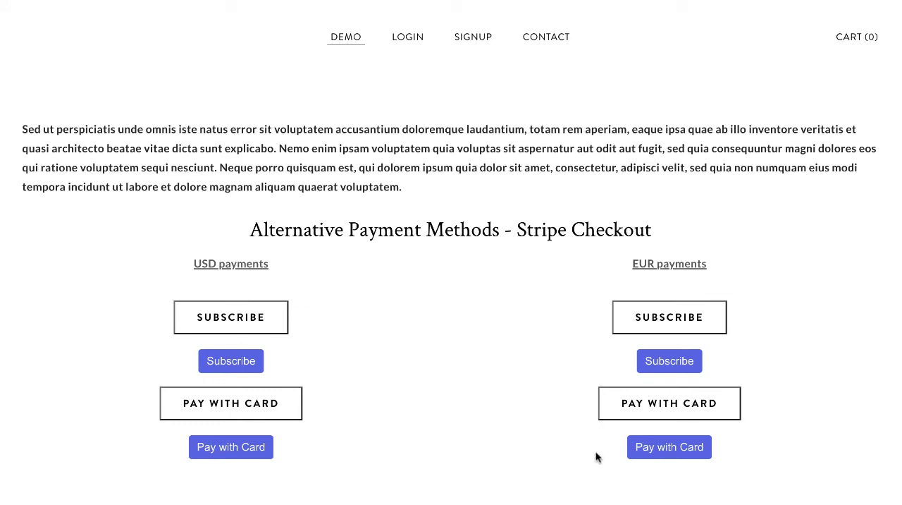
mouse_move(661, 406)
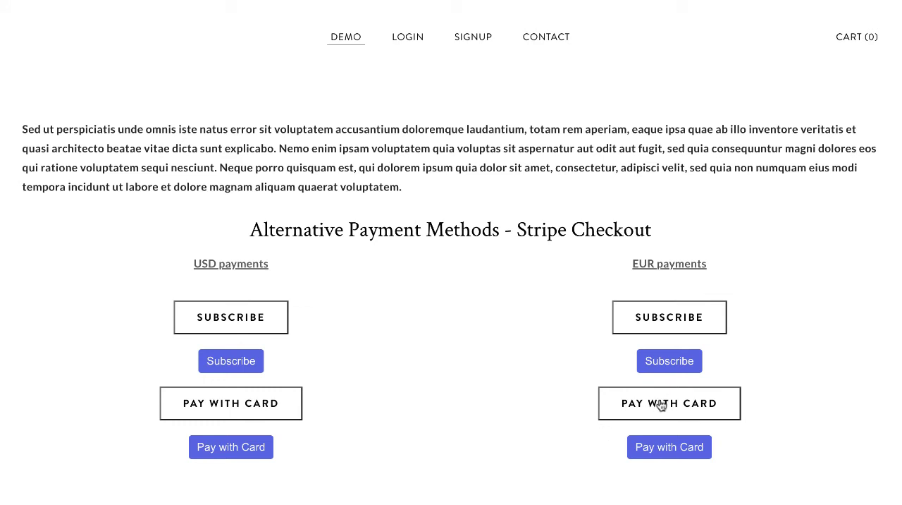
mouse_move(605, 412)
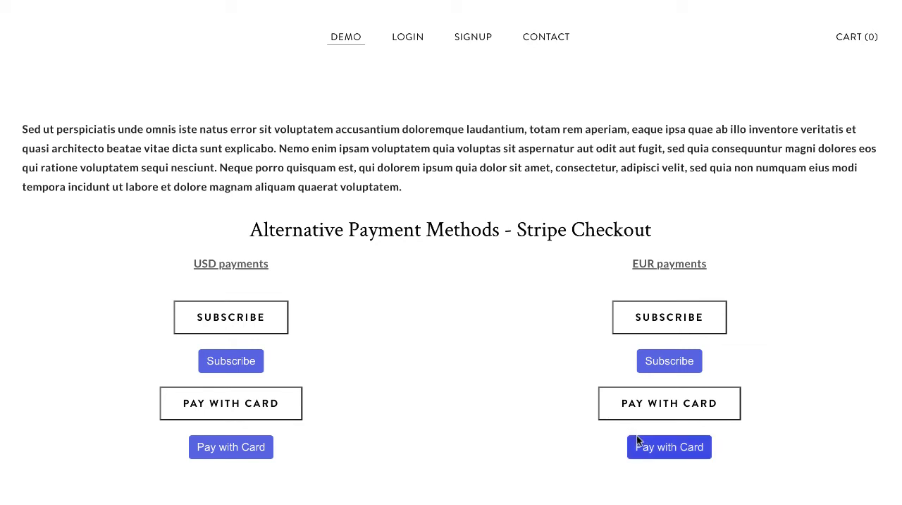
mouse_move(660, 455)
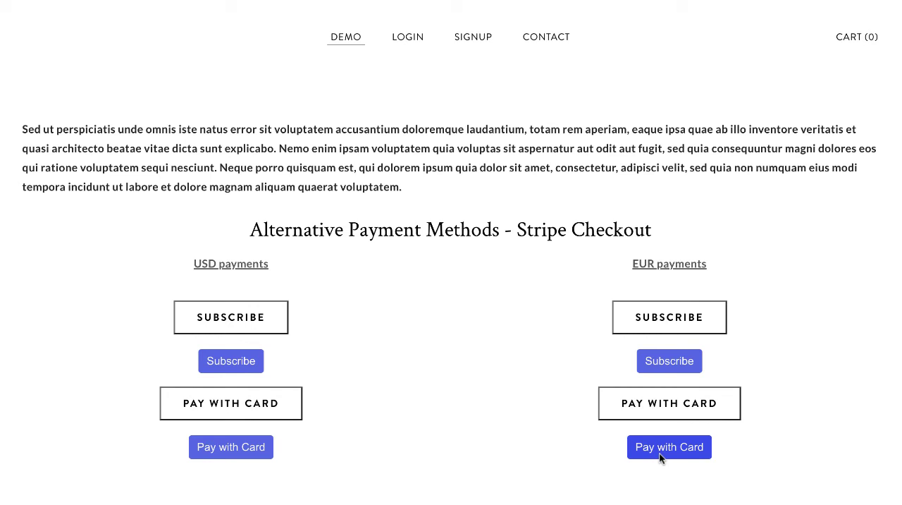
mouse_move(674, 447)
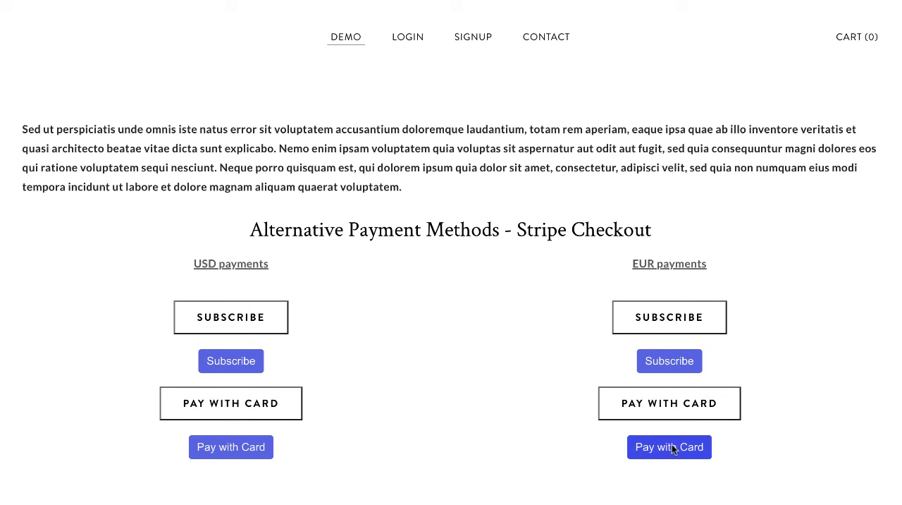
mouse_move(678, 453)
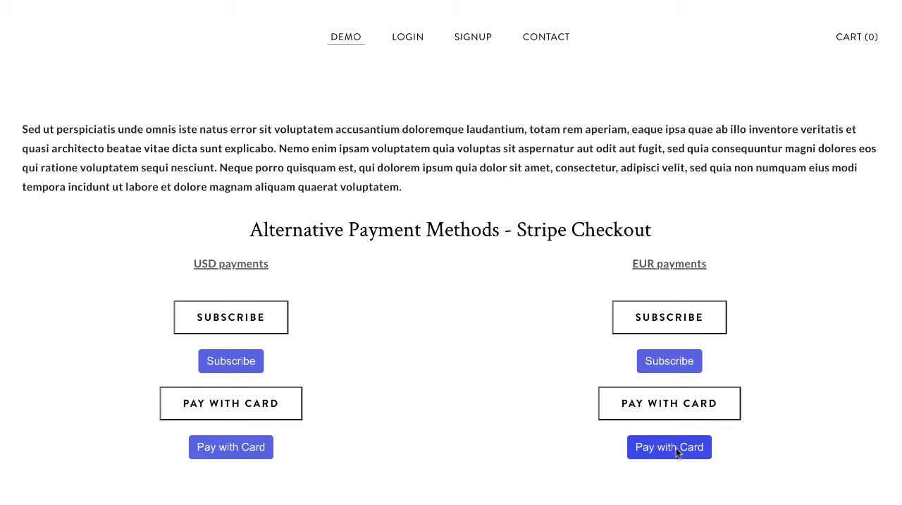
mouse_move(452, 363)
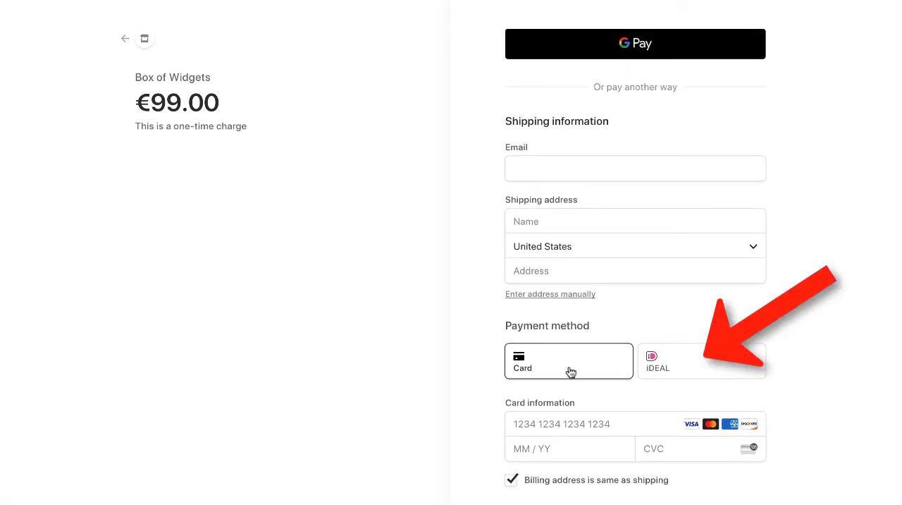
Select the iDEAL payment tile and open the iDEAL Bank dropdown of Dutch banks.
click(701, 360)
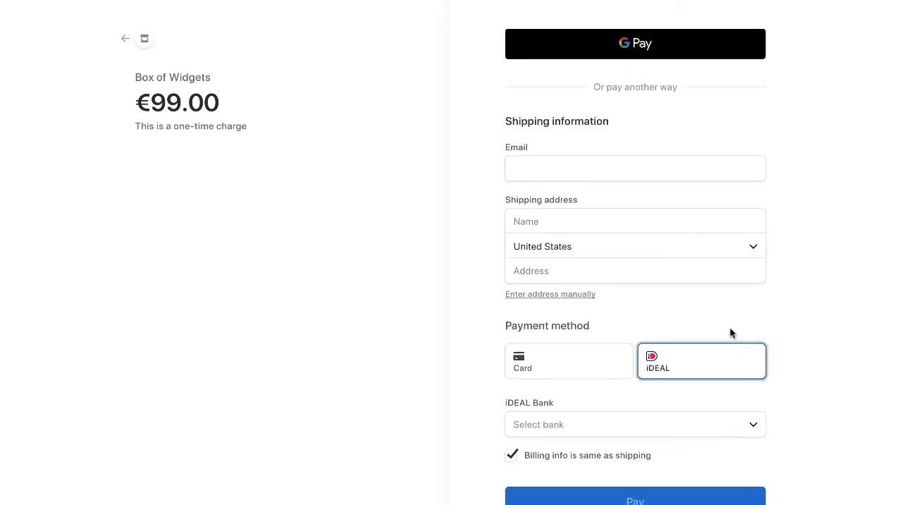
click(635, 424)
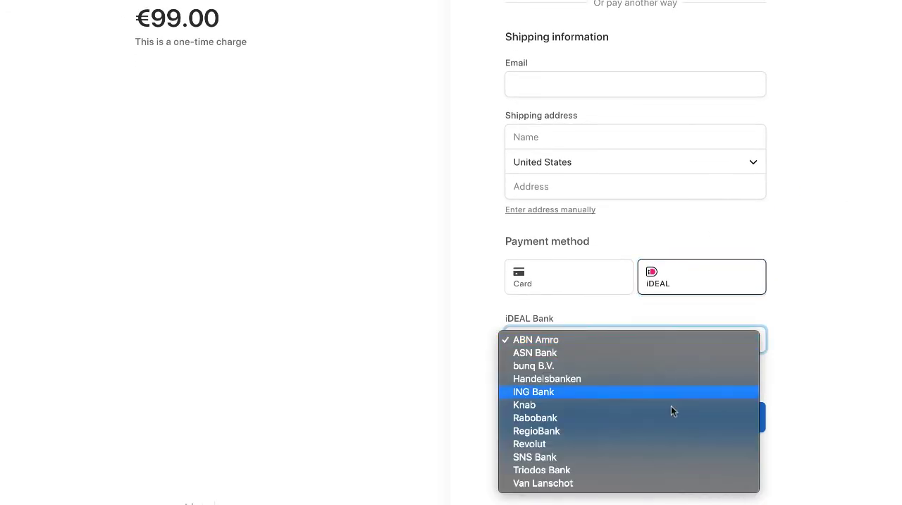